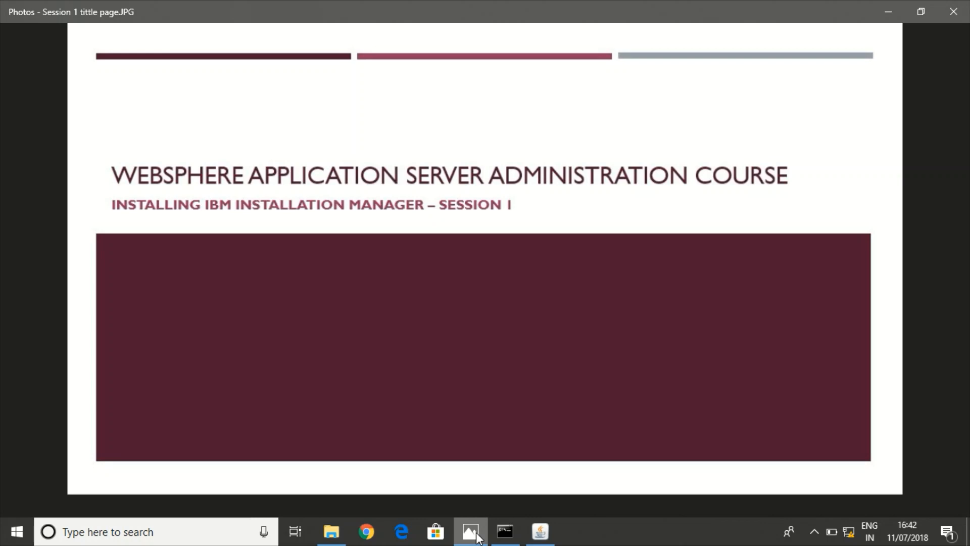
{"action": "mouse_move", "coordinate": [253, 505]}
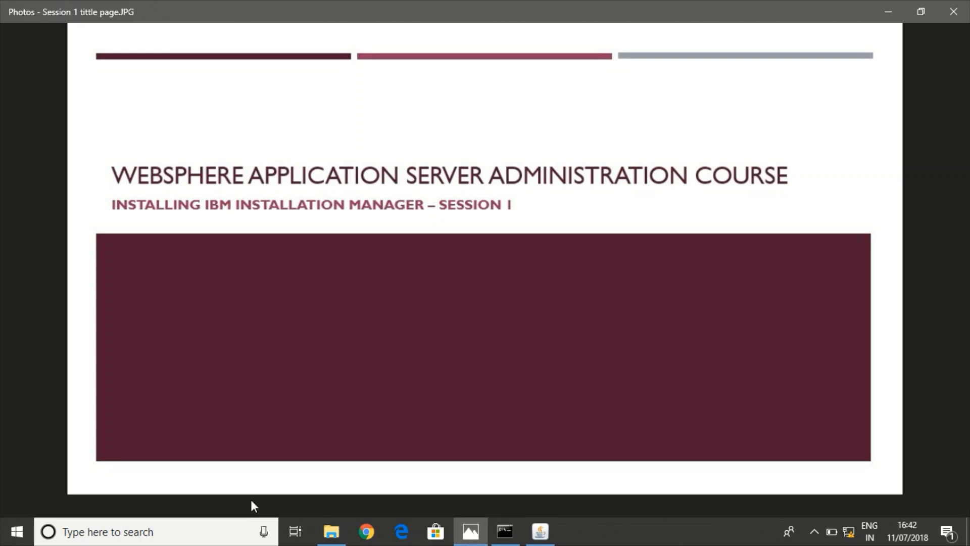
Show the IIM for Windows folder in File Explorer with the installer zip selected
{"action": "left_click", "coordinate": [331, 532]}
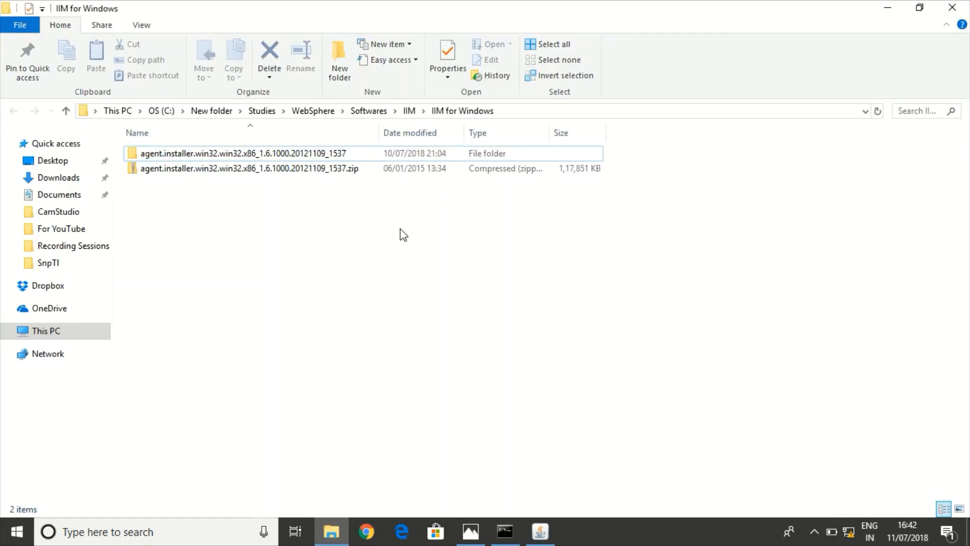
{"action": "left_click", "coordinate": [249, 168]}
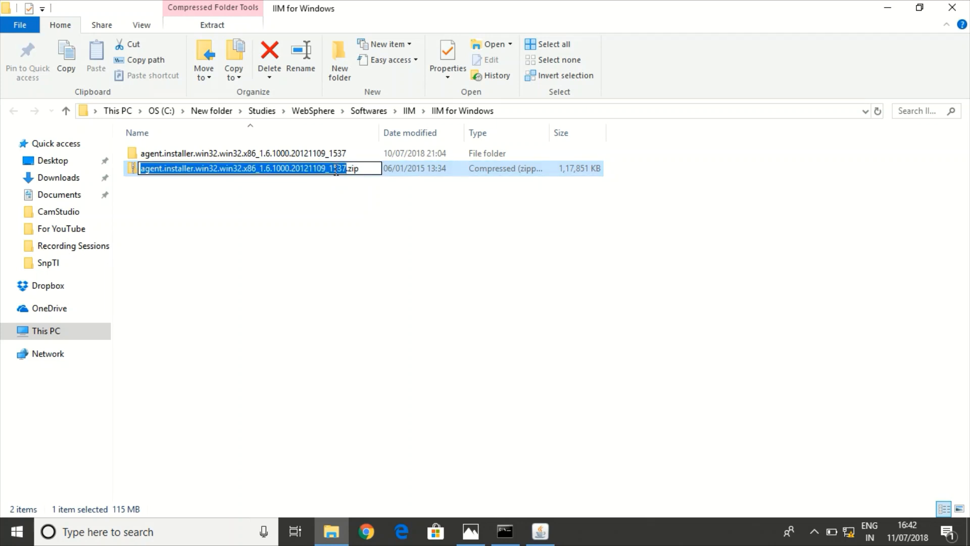
{"action": "mouse_move", "coordinate": [324, 215]}
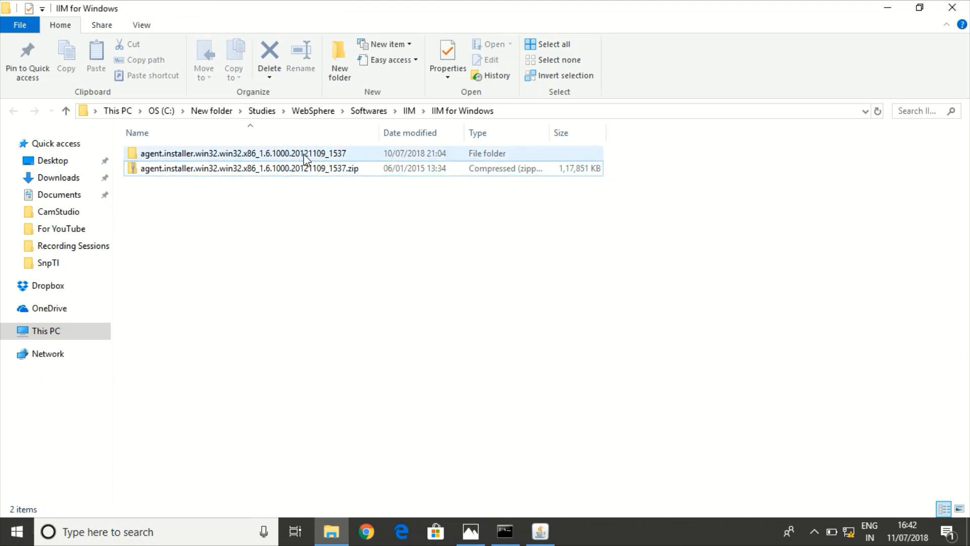
Launch install.exe from the extracted agent.installer folder
{"action": "double_click", "coordinate": [240, 153]}
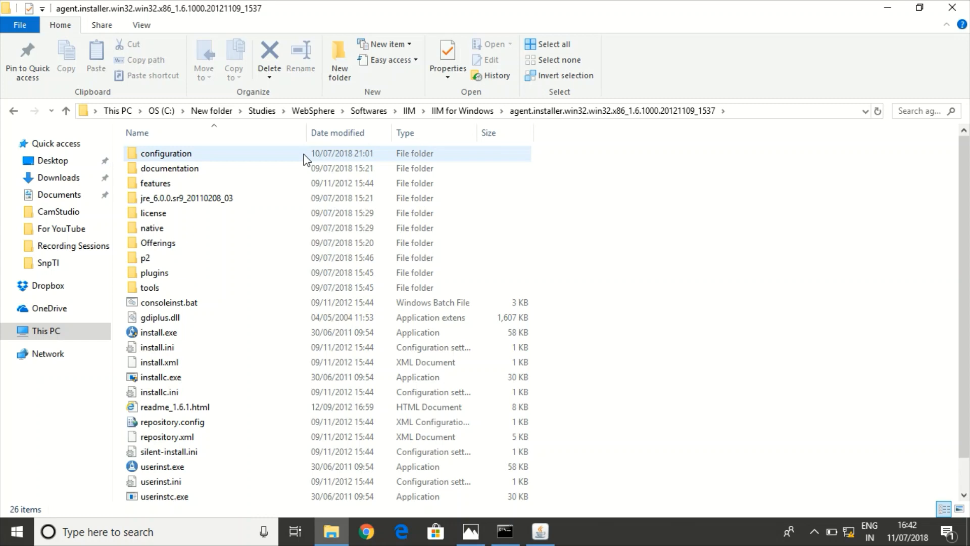
{"action": "left_click", "coordinate": [162, 333]}
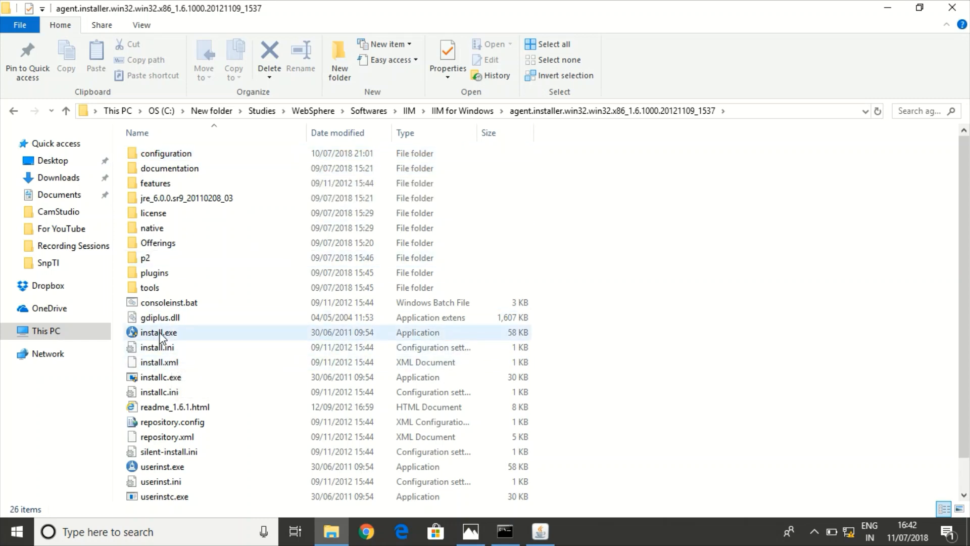
{"action": "mouse_move", "coordinate": [159, 332]}
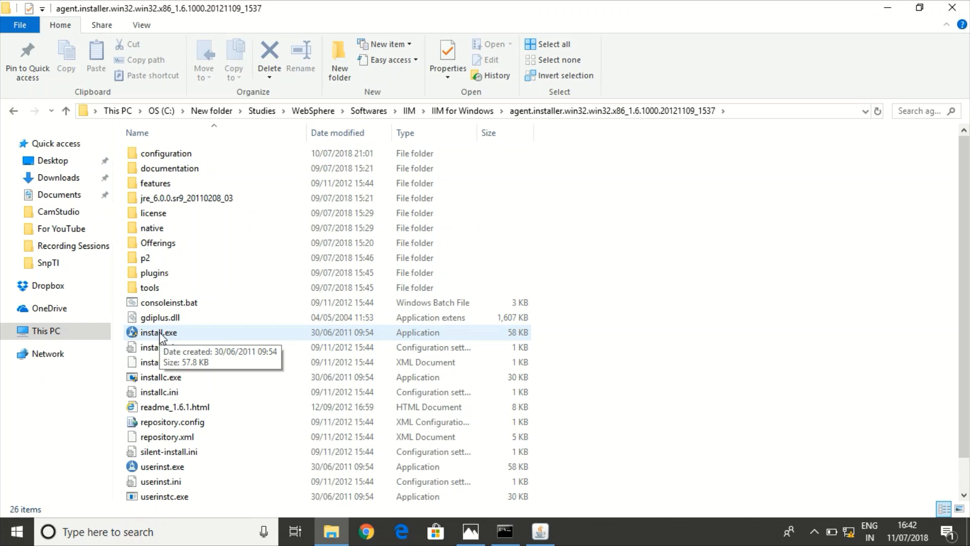
{"action": "left_click", "coordinate": [163, 332]}
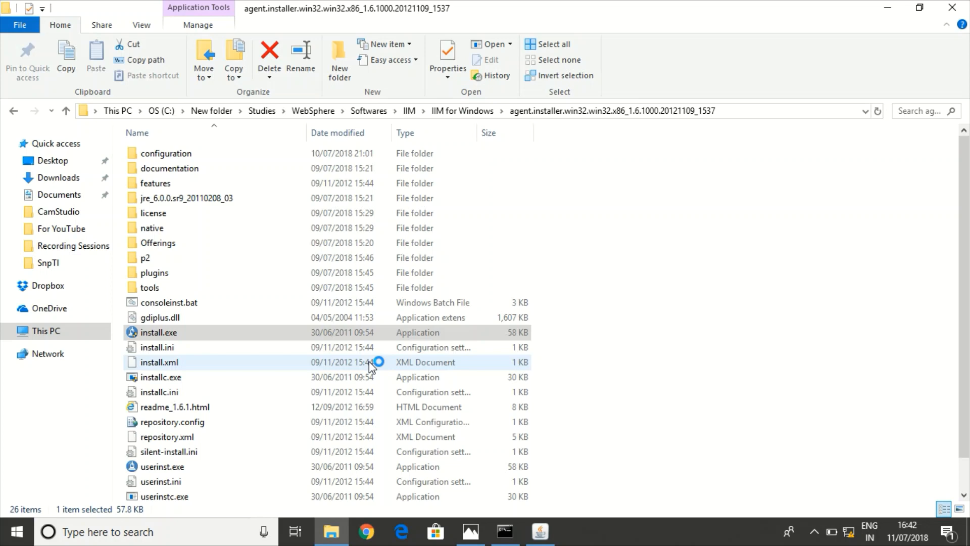
{"action": "double_click", "coordinate": [159, 333]}
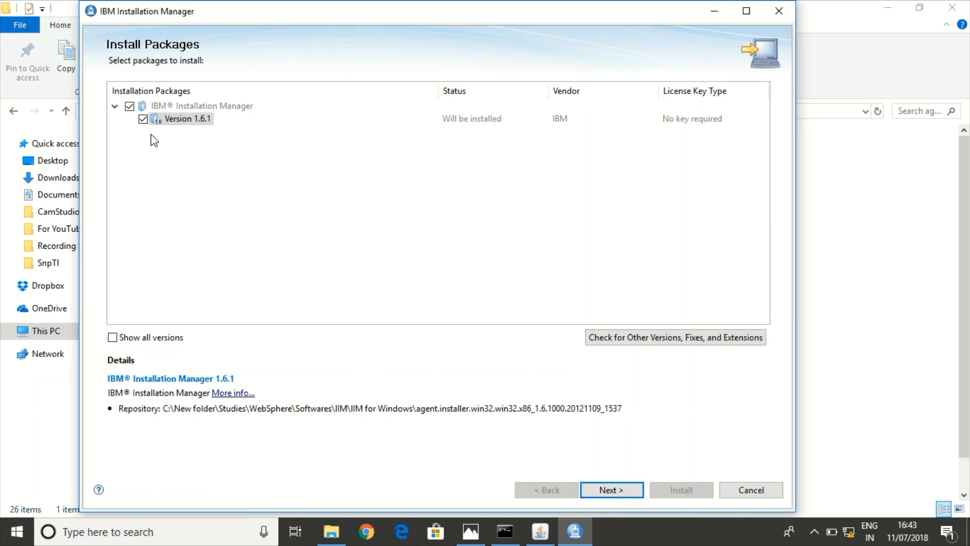
{"action": "mouse_move", "coordinate": [182, 168]}
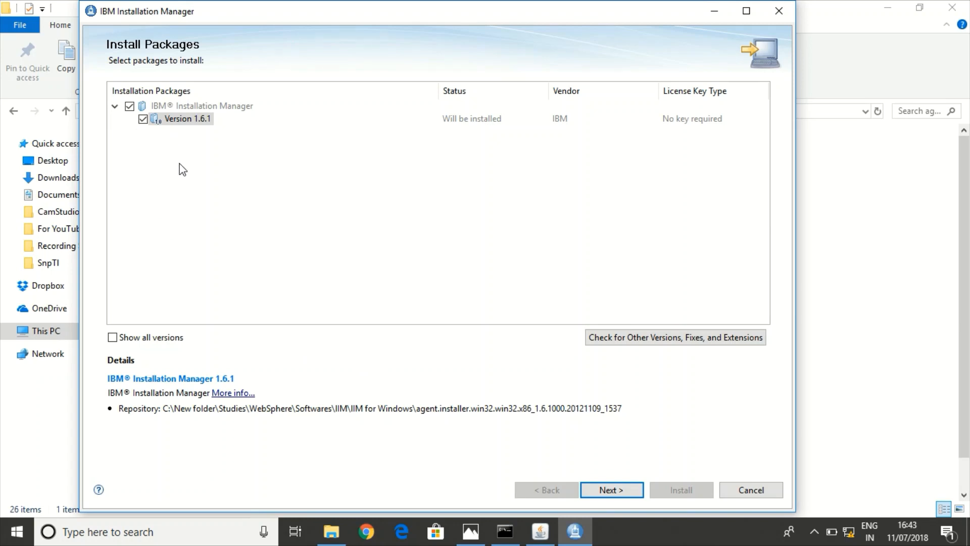
{"action": "mouse_move", "coordinate": [178, 142]}
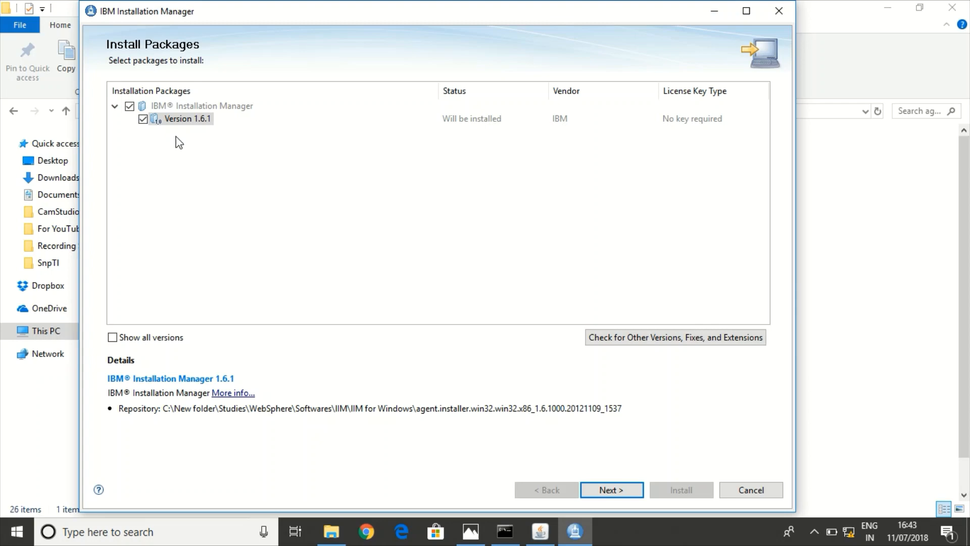
{"action": "mouse_move", "coordinate": [206, 177]}
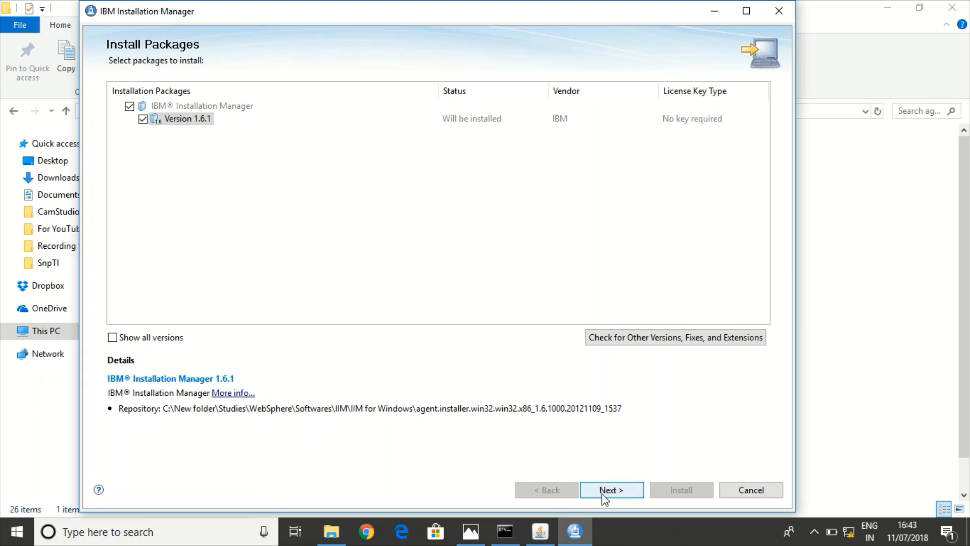
Proceed from Install Packages with Installation Manager Version 1.6.1 checked
{"action": "left_click", "coordinate": [610, 490]}
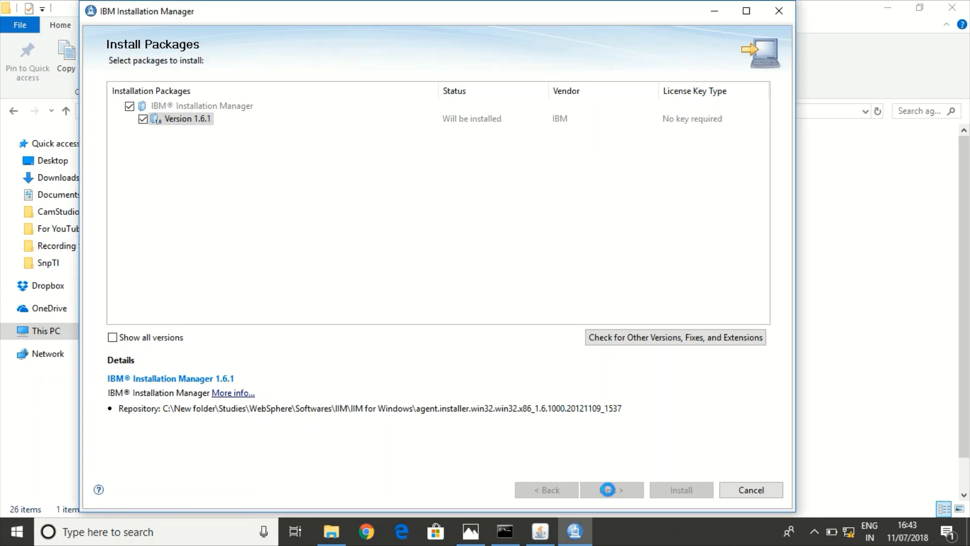
Accept the license agreement terms and continue to the Location step
{"action": "left_click", "coordinate": [611, 490]}
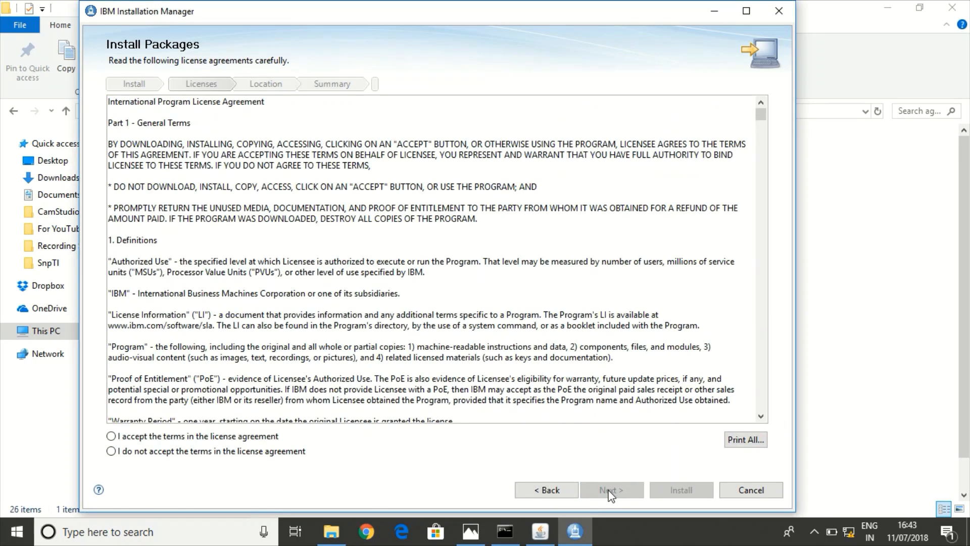
{"action": "mouse_move", "coordinate": [111, 436]}
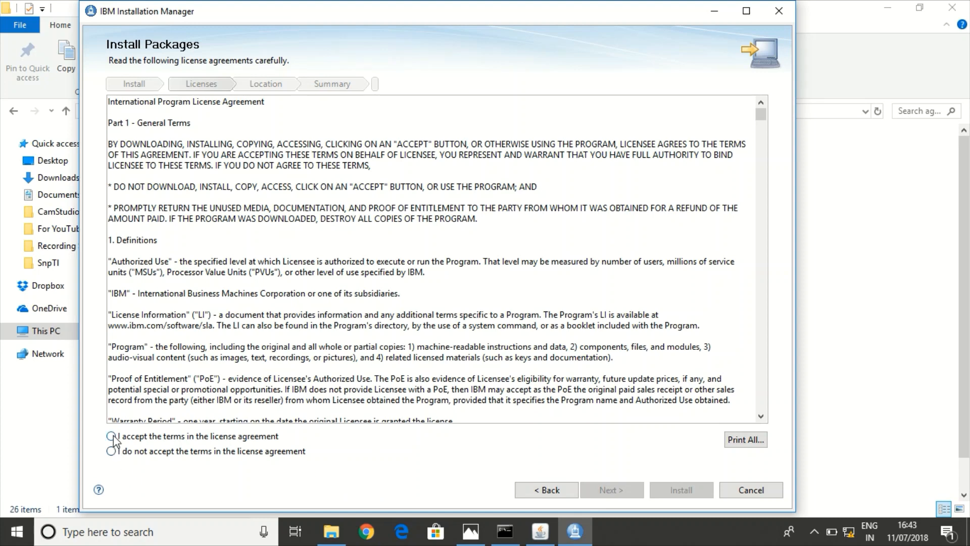
{"action": "left_click", "coordinate": [110, 436]}
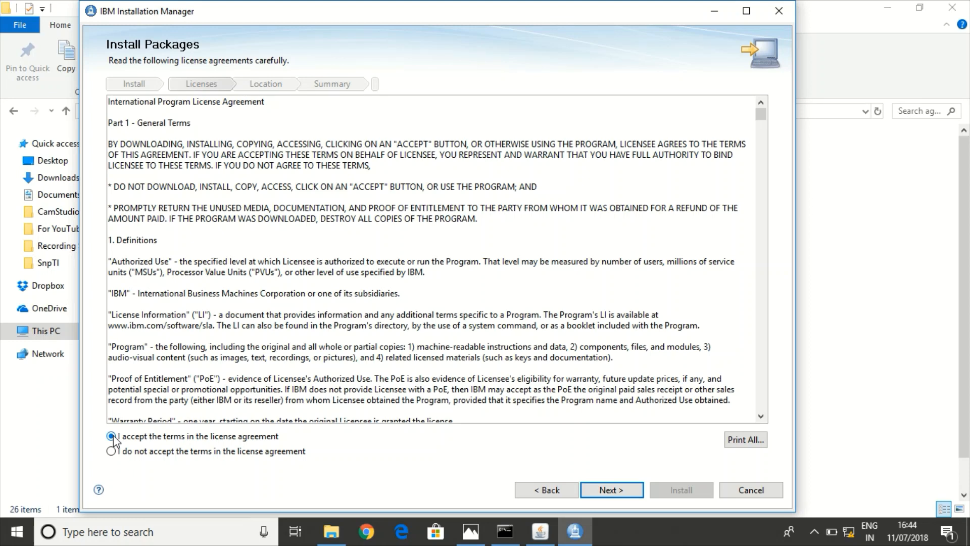
{"action": "left_click", "coordinate": [112, 436]}
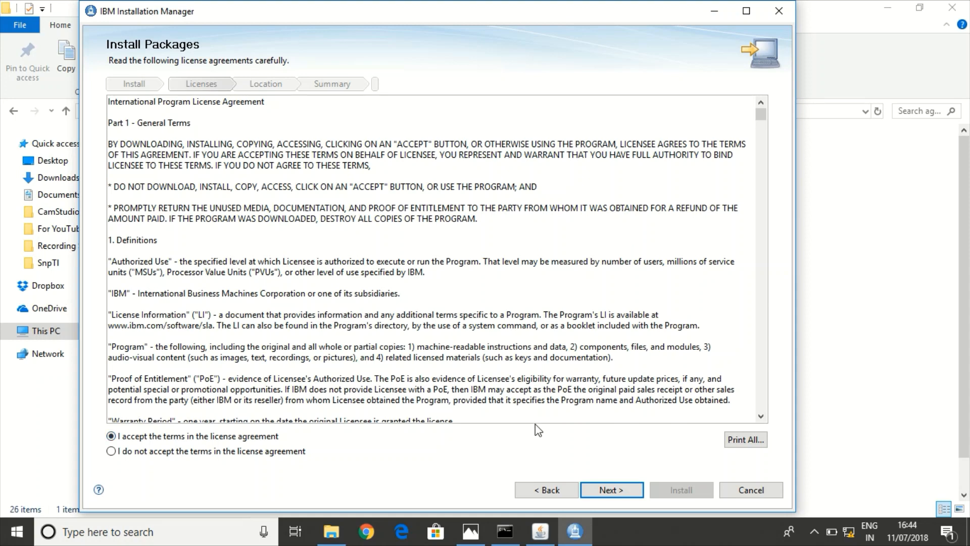
{"action": "mouse_move", "coordinate": [611, 452]}
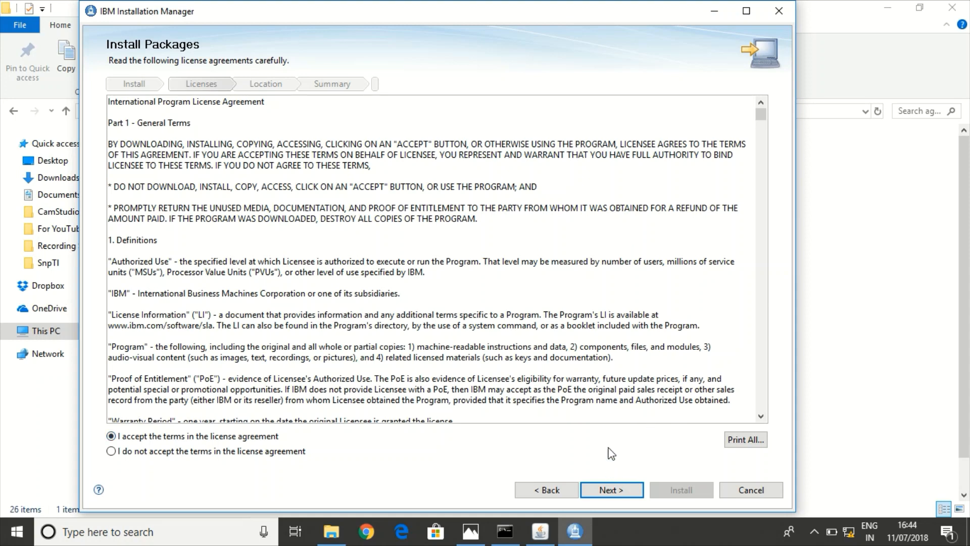
{"action": "left_click", "coordinate": [611, 490]}
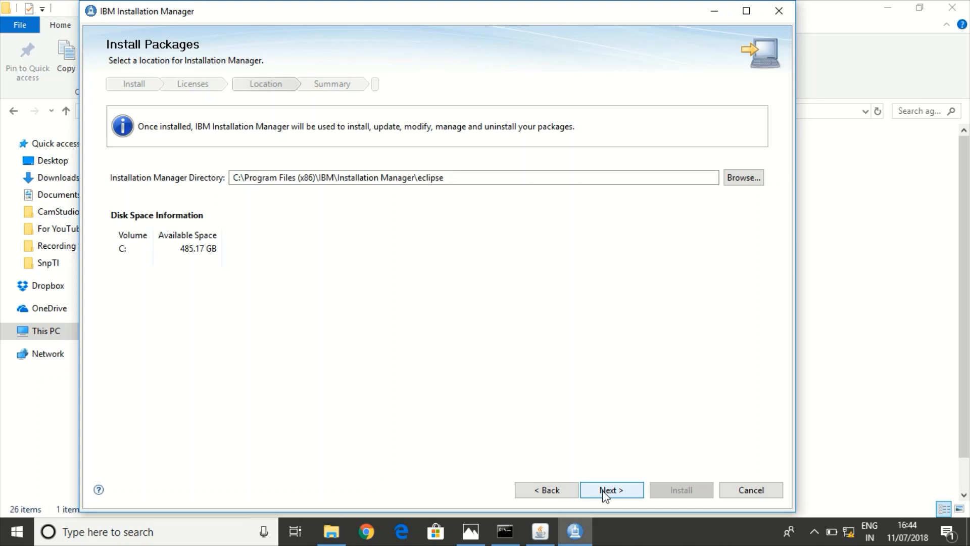
{"action": "mouse_move", "coordinate": [612, 384]}
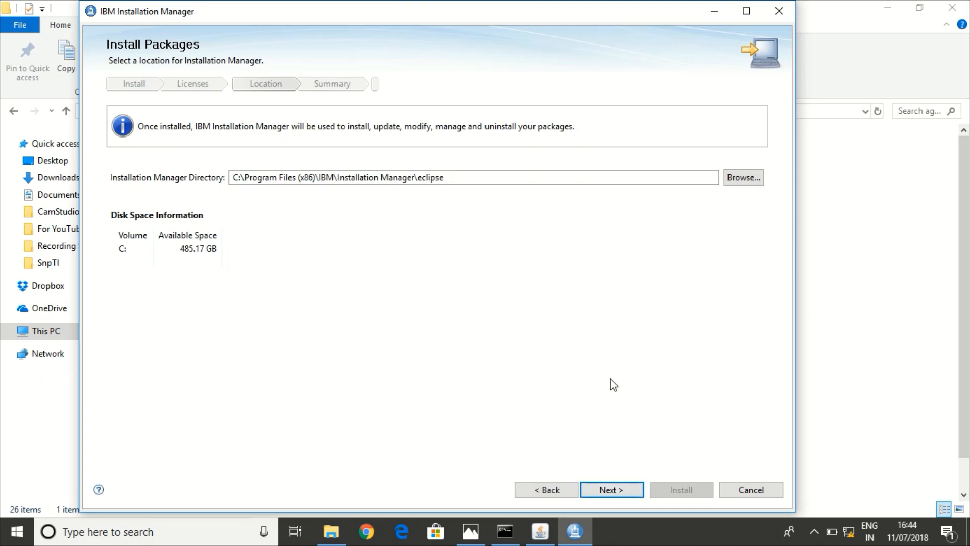
{"action": "mouse_move", "coordinate": [611, 489]}
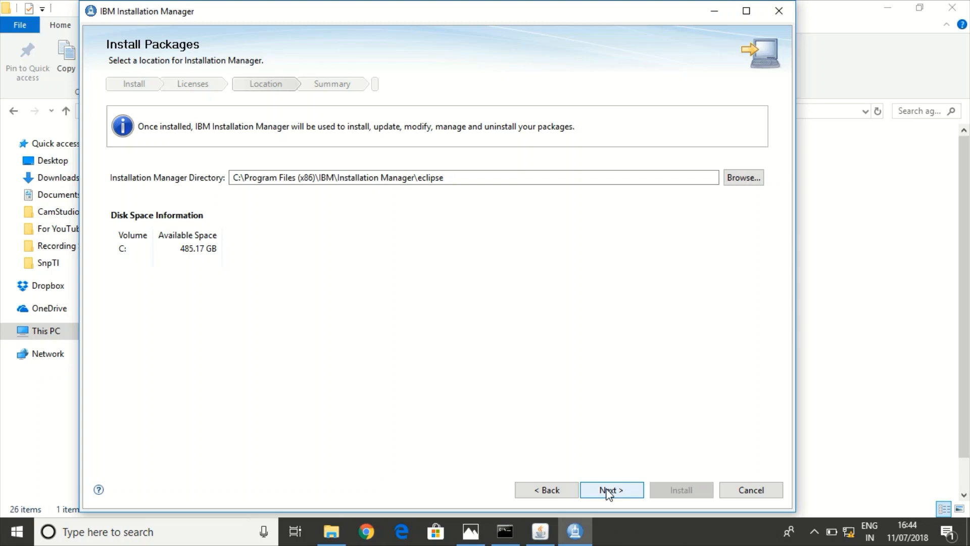
Keep the default Program Files (x86) install directory and continue to Summary
{"action": "left_click", "coordinate": [610, 490]}
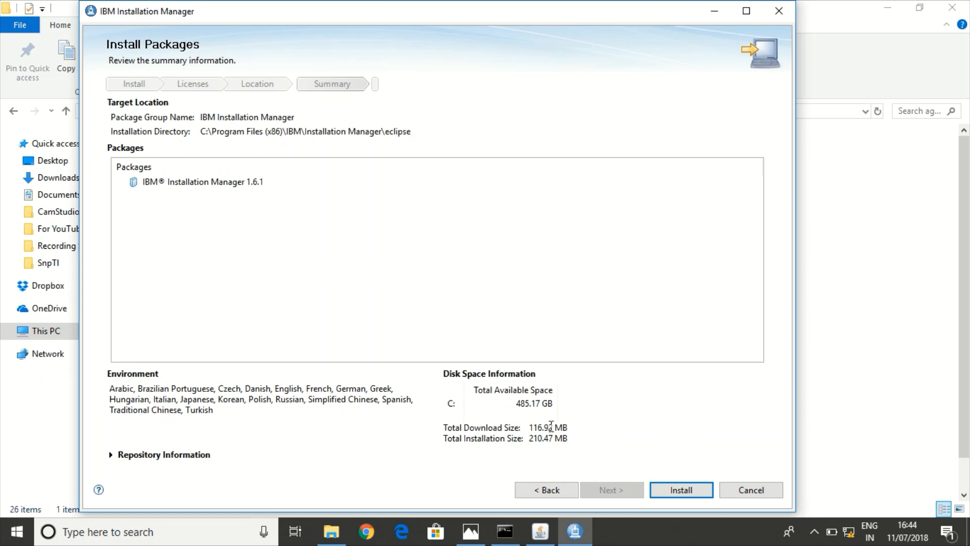
{"action": "mouse_move", "coordinate": [695, 468]}
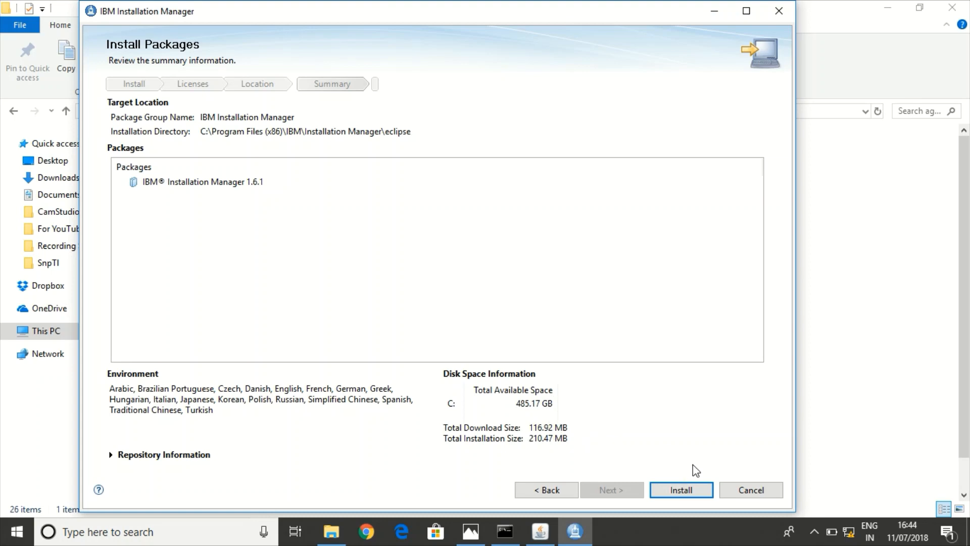
Start installing Installation Manager 1.6.1 into the default directory
{"action": "left_click", "coordinate": [680, 490]}
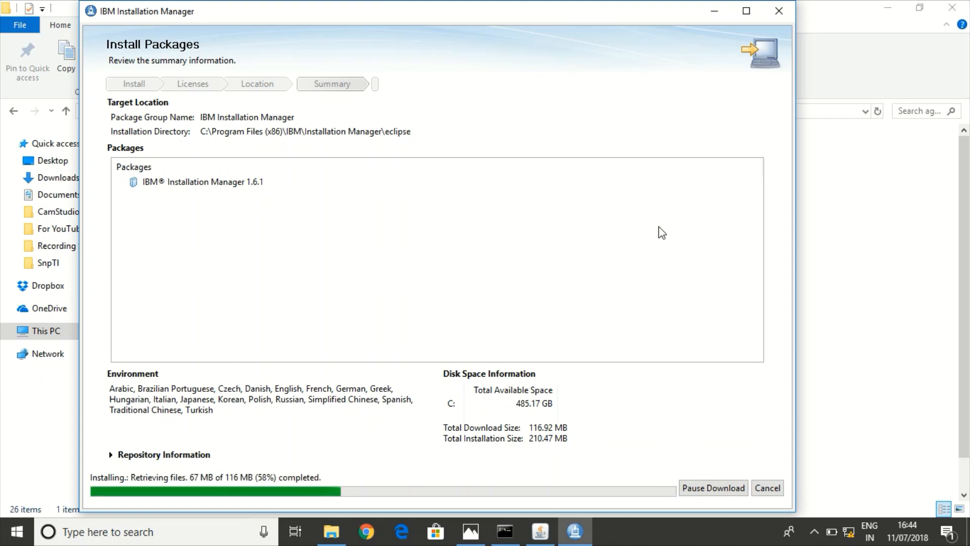
{"action": "mouse_move", "coordinate": [568, 143]}
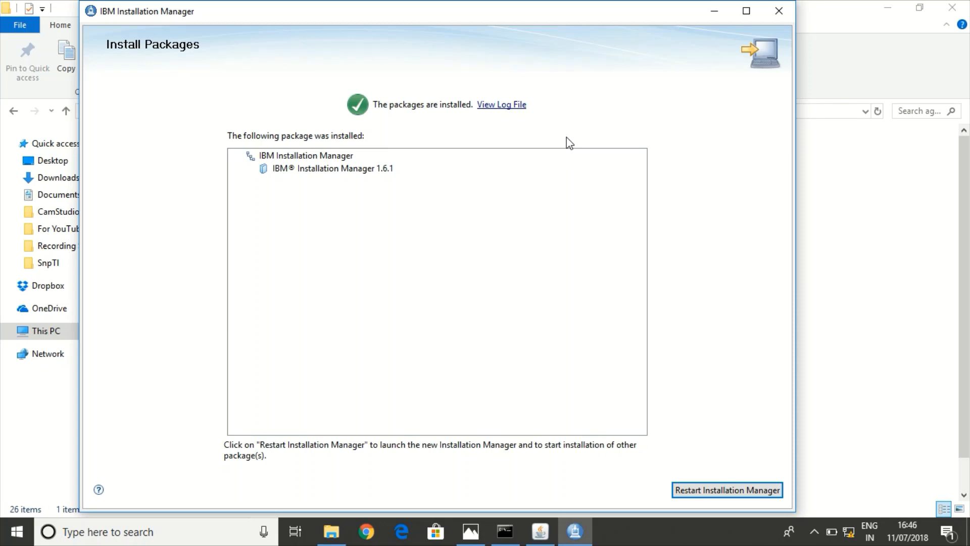
{"action": "mouse_move", "coordinate": [742, 331]}
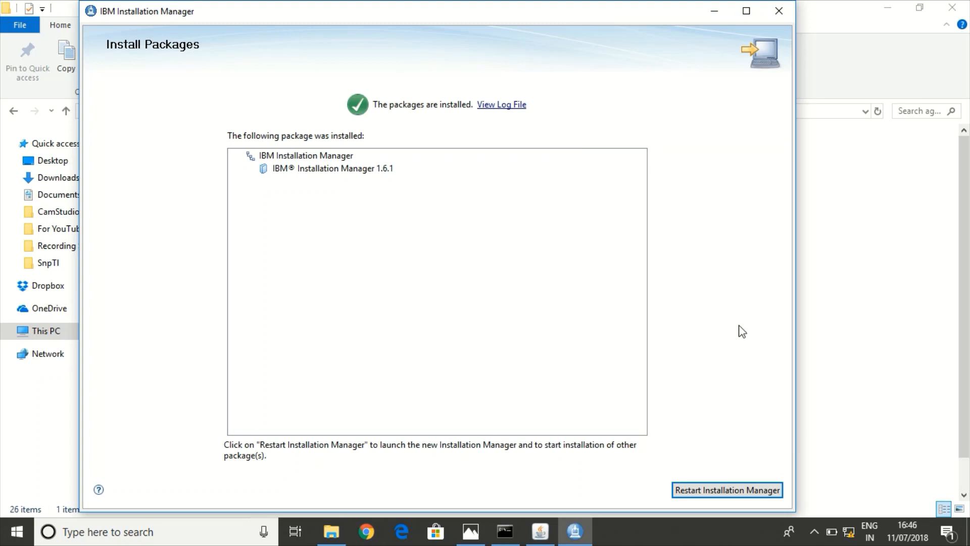
{"action": "mouse_move", "coordinate": [715, 471]}
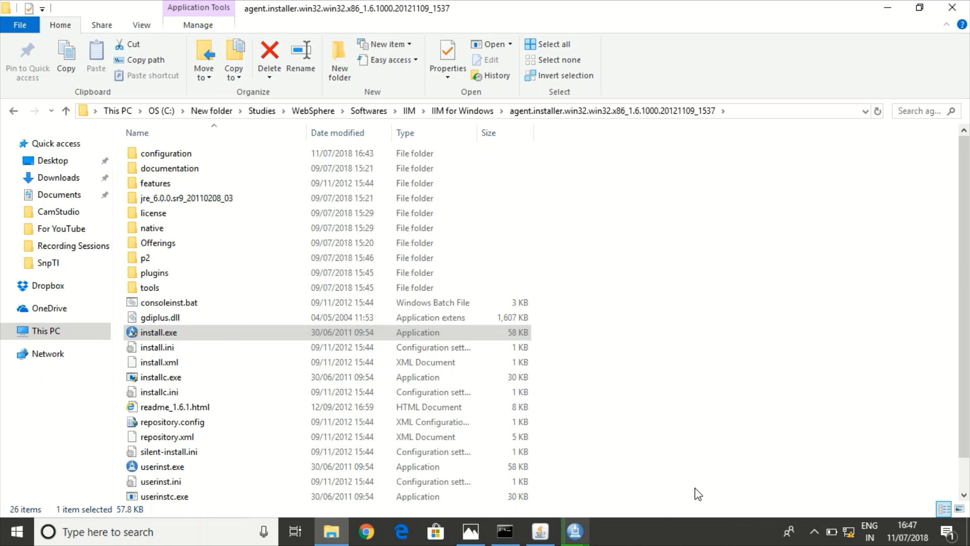
Restart Installation Manager to reach its Install/Update/Modify start screen
{"action": "double_click", "coordinate": [158, 332]}
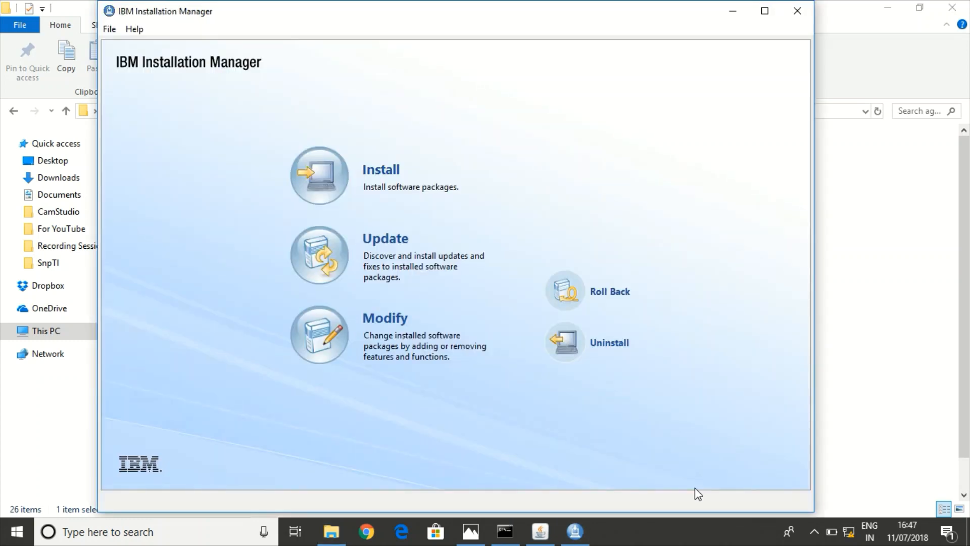